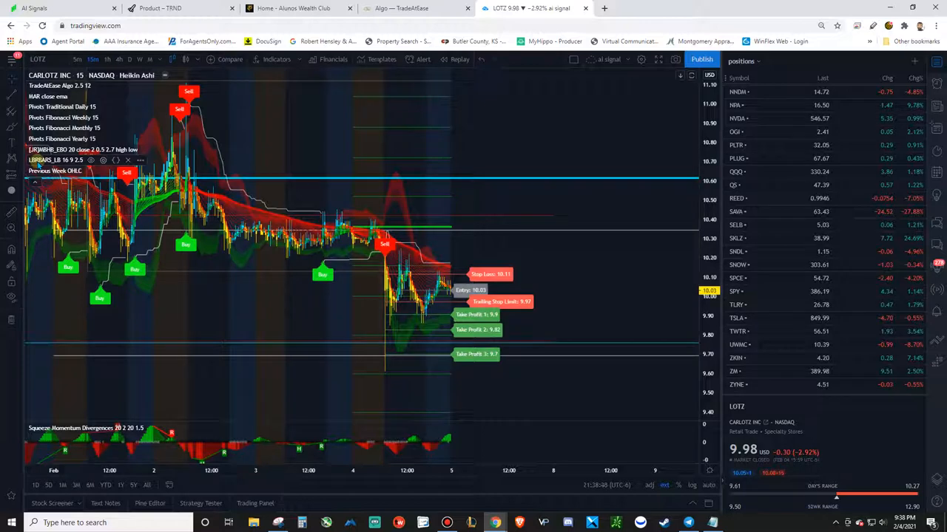
Step: Search indicators for 'paint', adjust display settings, widen LOTZ bars, then load SPY
left_click(277, 60)
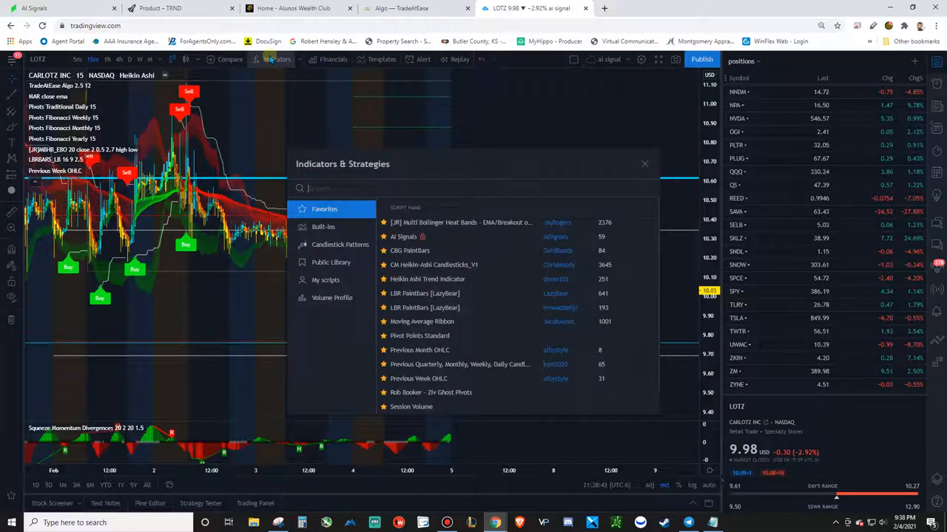
type("paint")
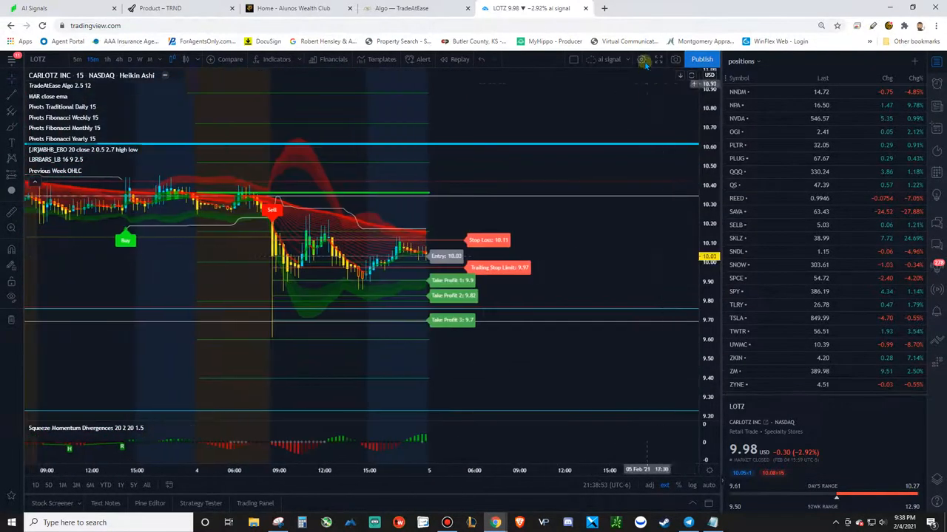
left_click(642, 59)
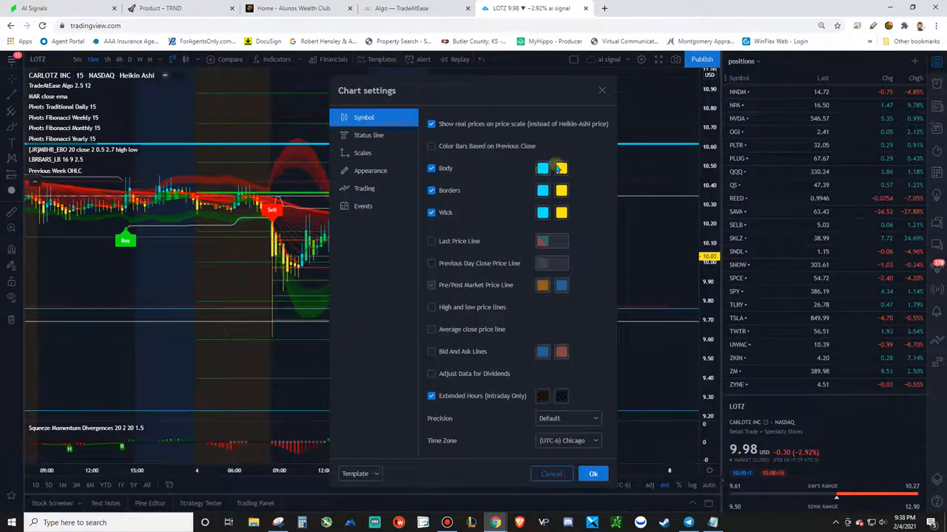
left_click(592, 474)
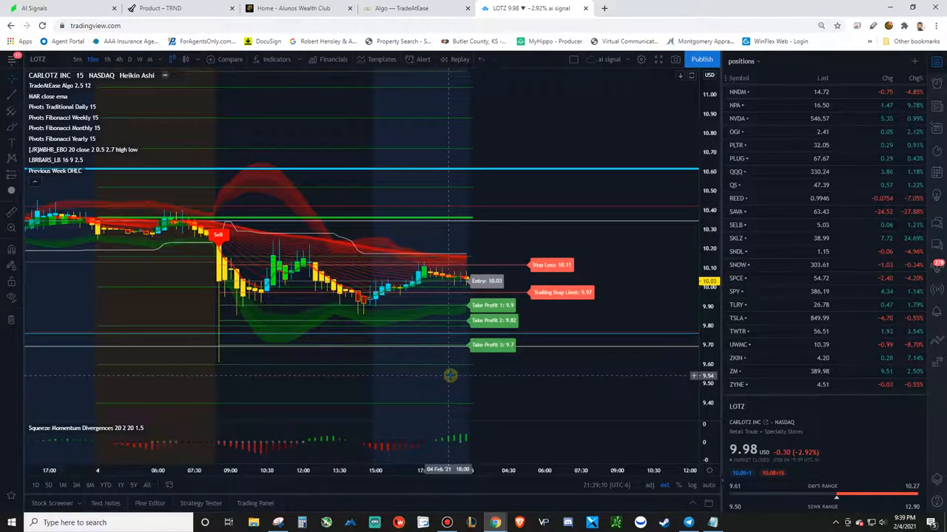
left_click_drag(451, 375, 606, 380)
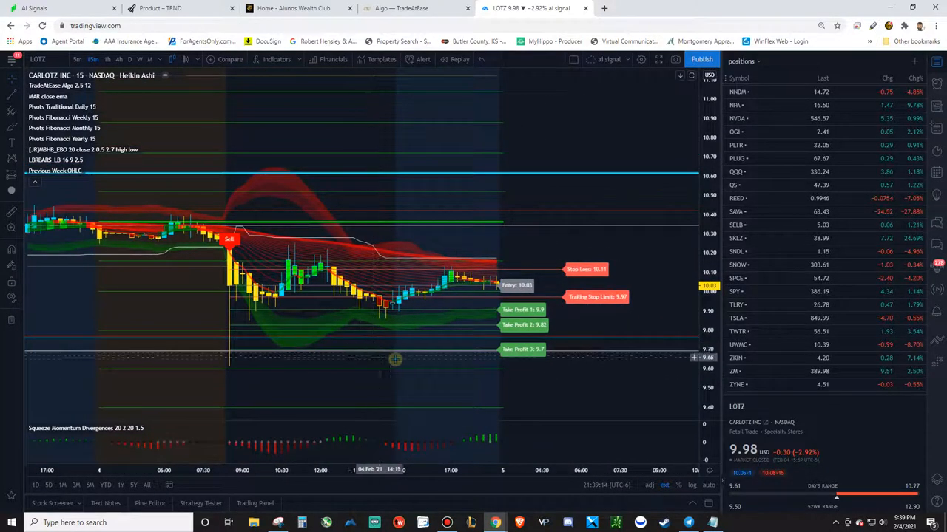
mouse_move(397, 360)
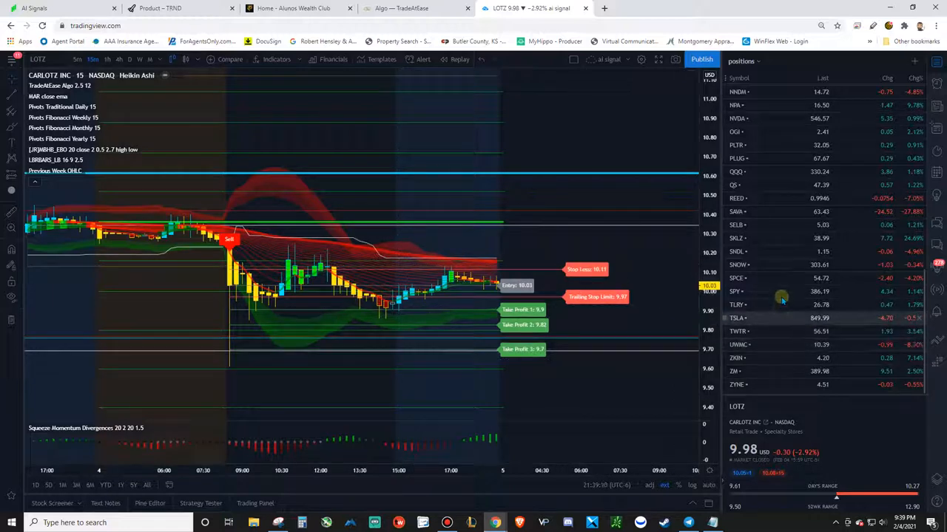
left_click(736, 290)
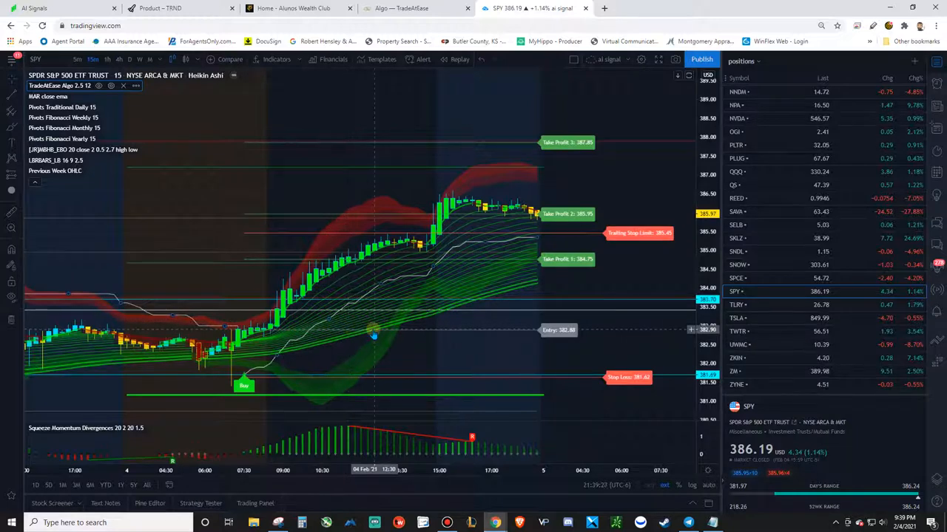
mouse_move(477, 283)
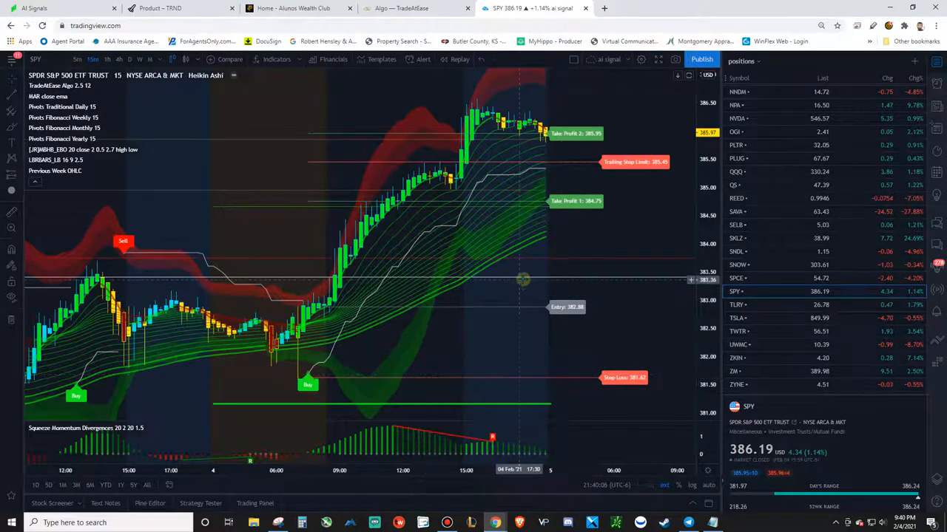
mouse_move(529, 279)
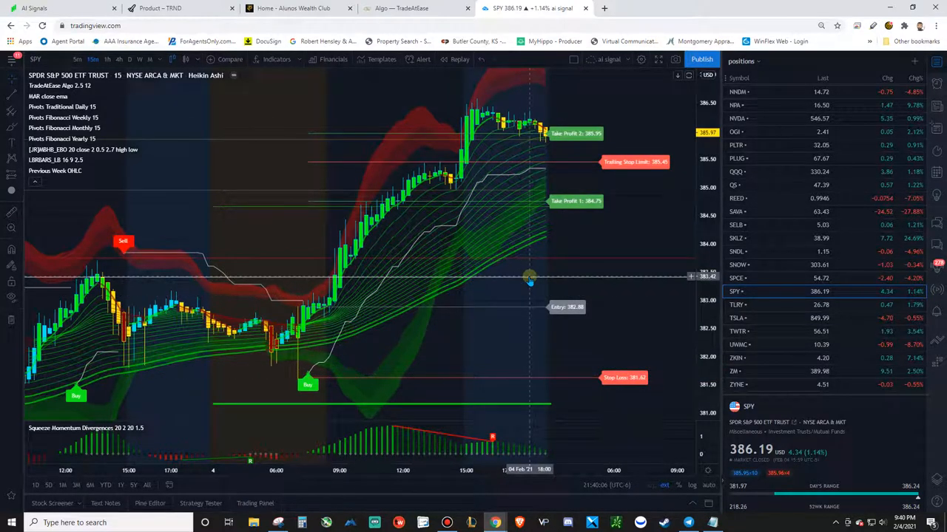
mouse_move(579, 257)
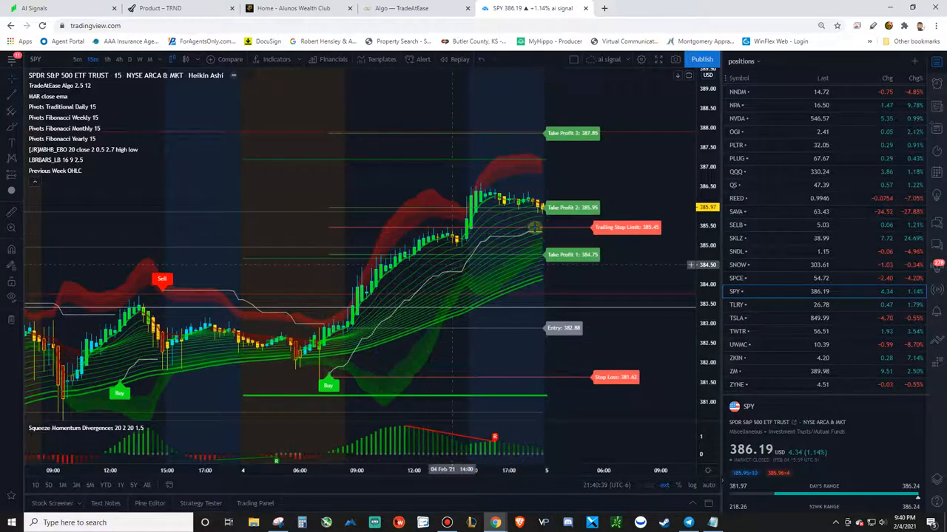
mouse_move(560, 233)
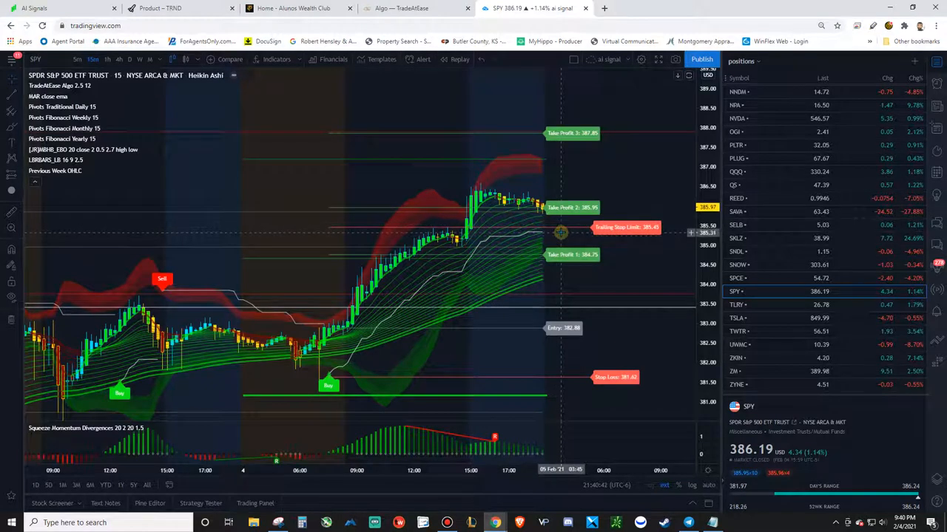
mouse_move(564, 259)
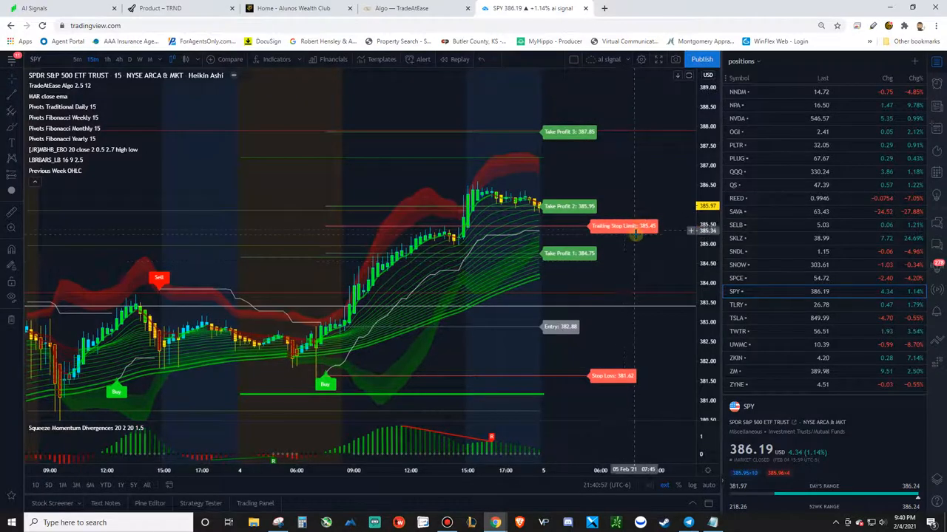
mouse_move(637, 268)
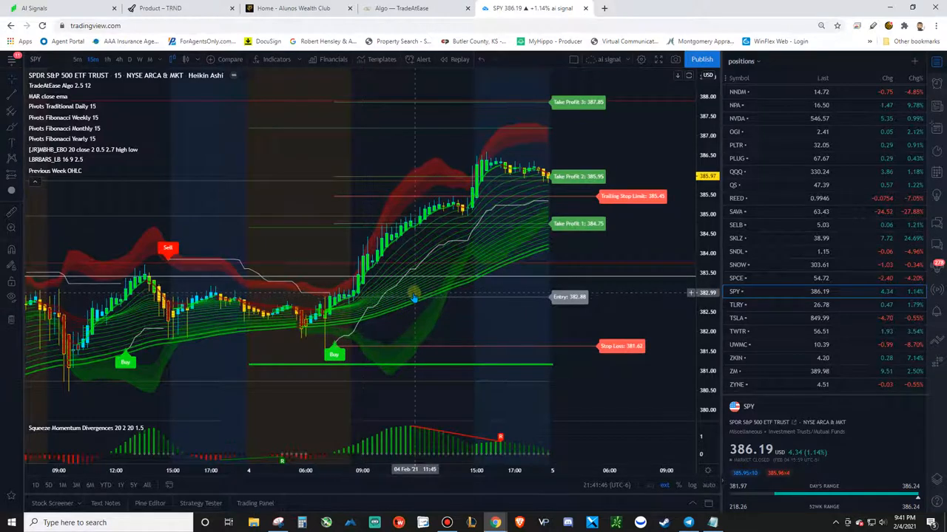
mouse_move(444, 302)
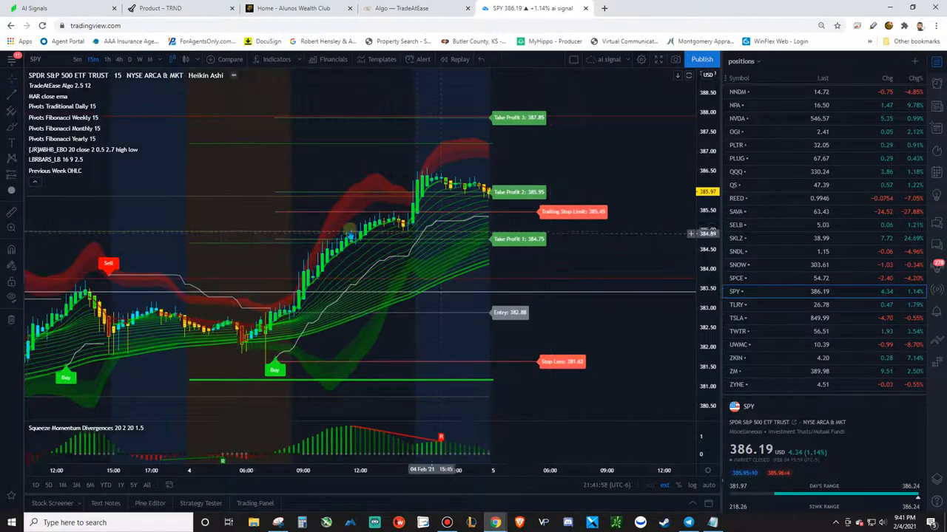
mouse_move(251, 233)
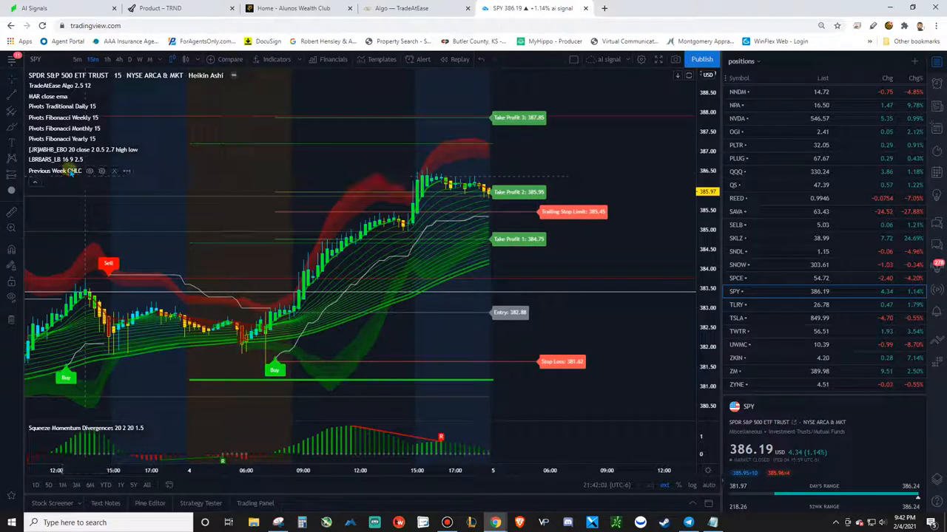
mouse_move(255, 229)
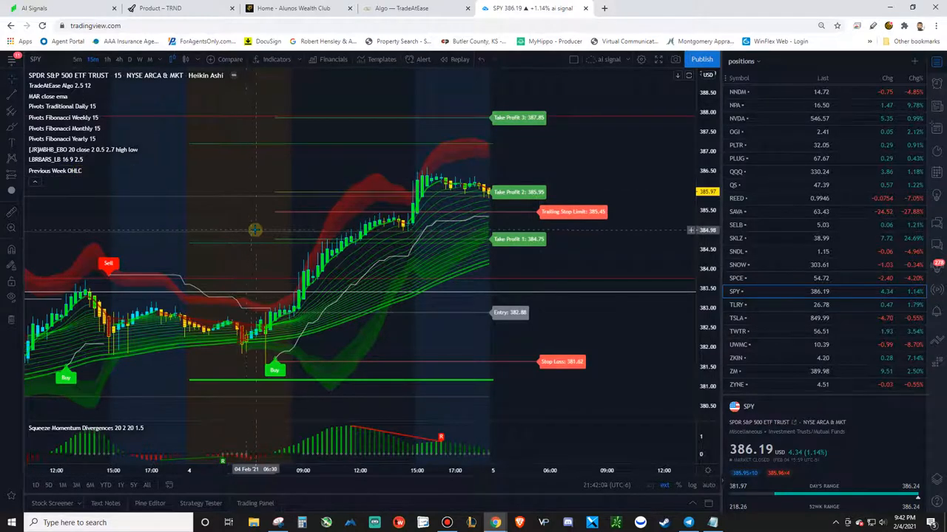
mouse_move(264, 197)
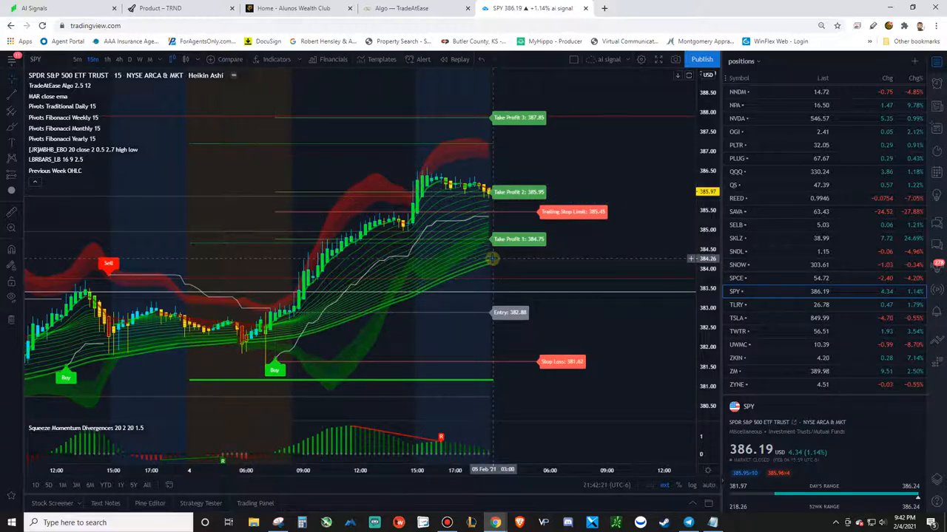
mouse_move(428, 344)
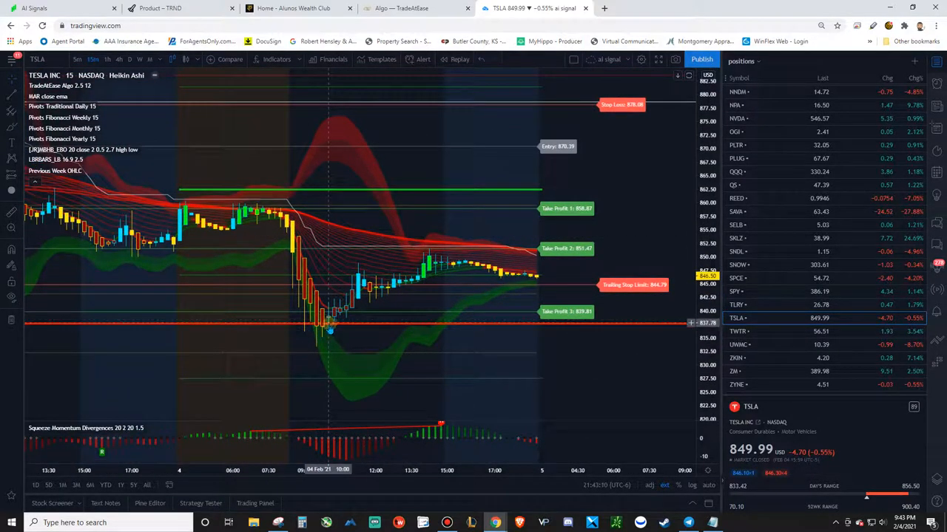
mouse_move(321, 330)
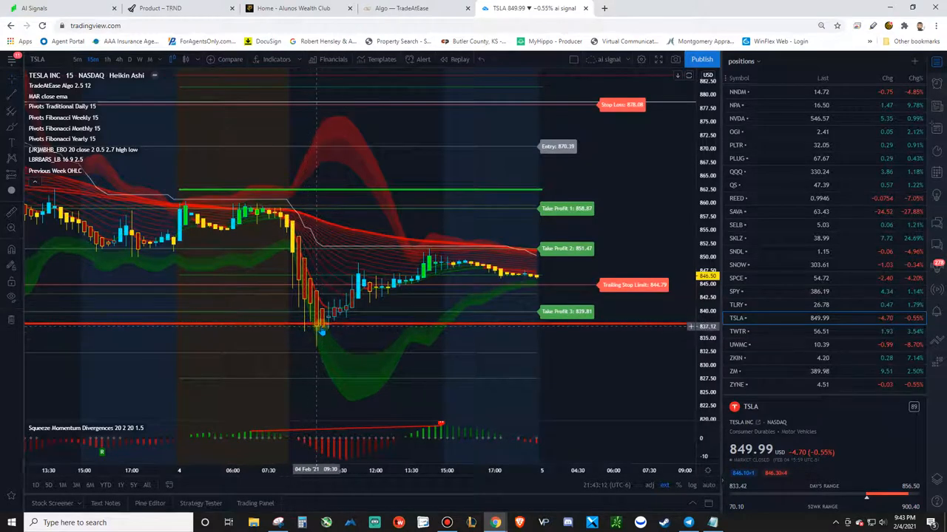
mouse_move(281, 274)
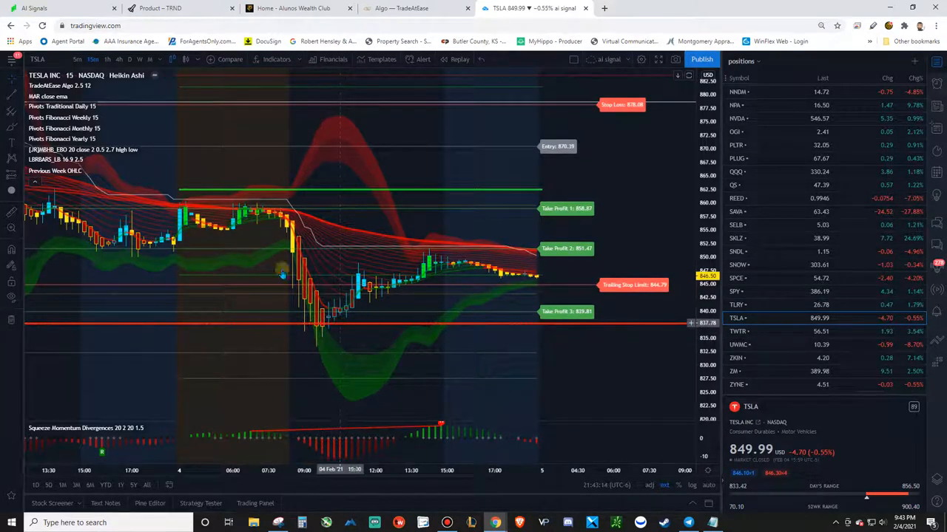
mouse_move(329, 340)
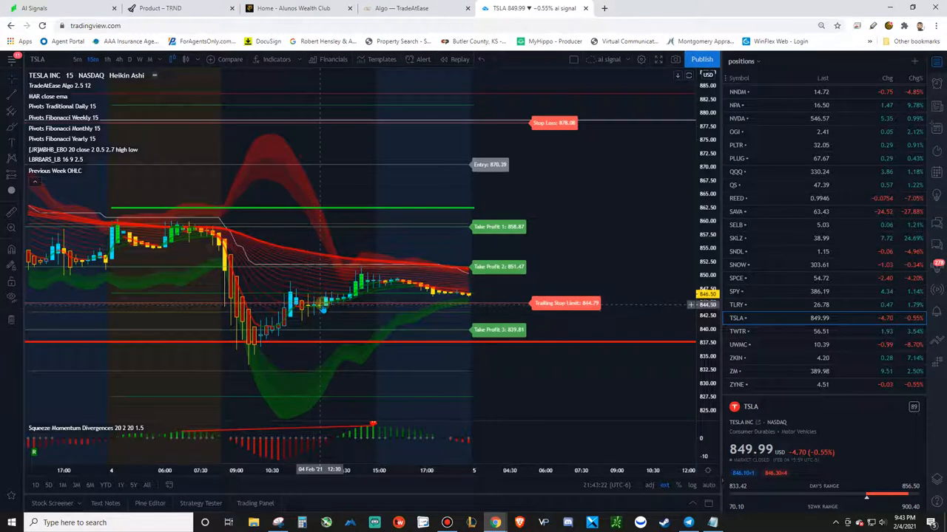
mouse_move(361, 300)
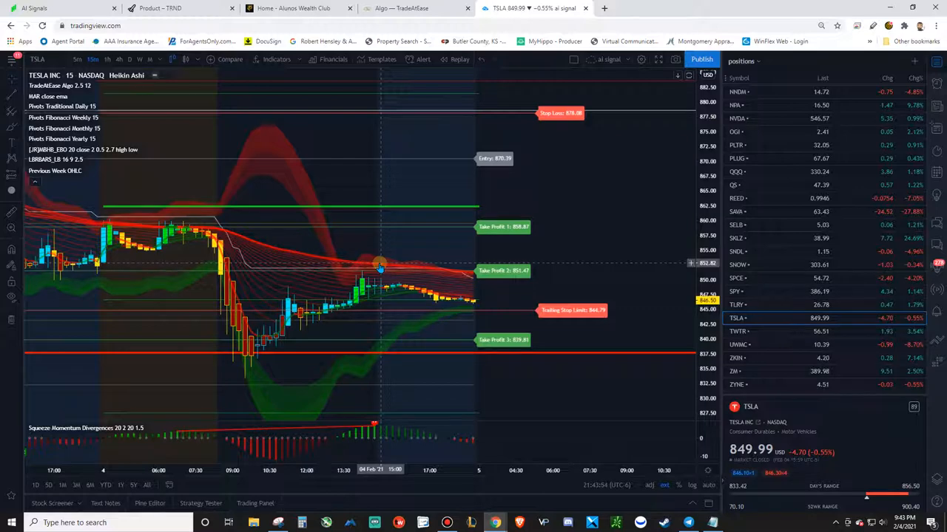
mouse_move(570, 256)
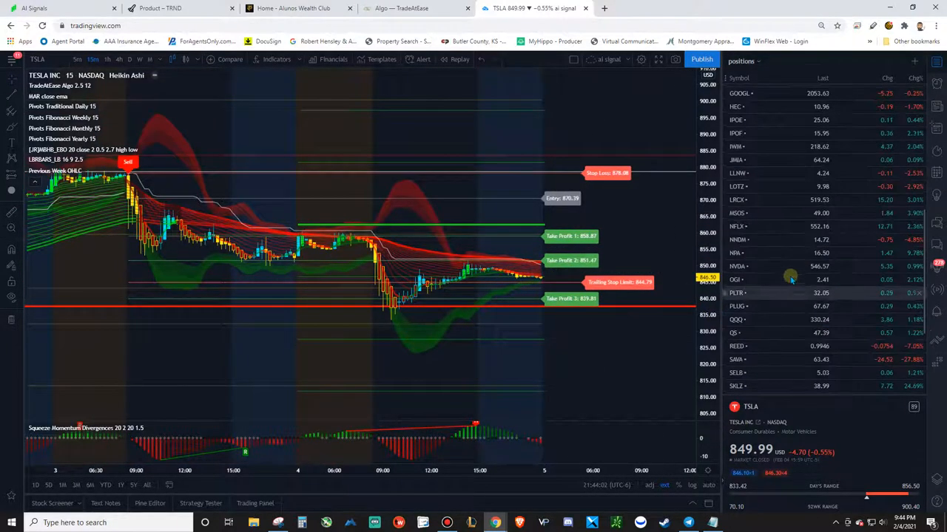
Step: Switch to the NFLX chart from the watchlist
left_click(737, 226)
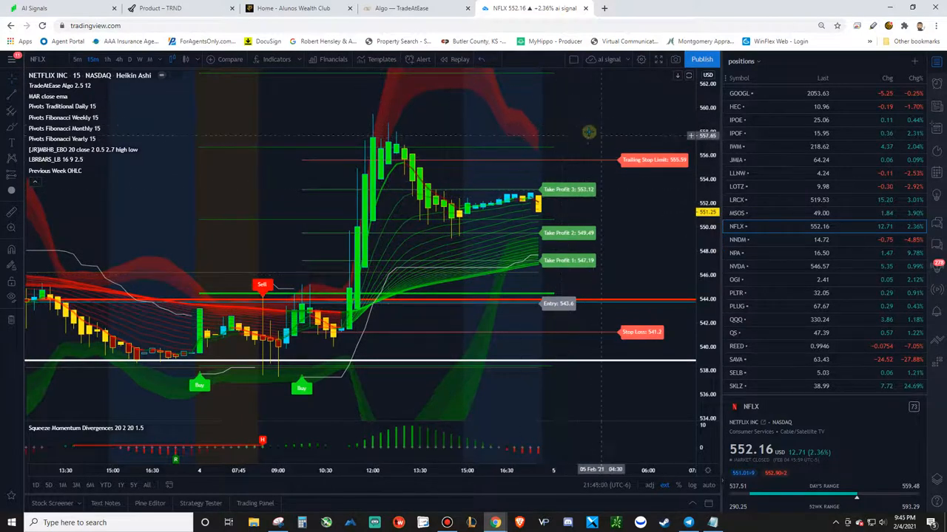
mouse_move(584, 144)
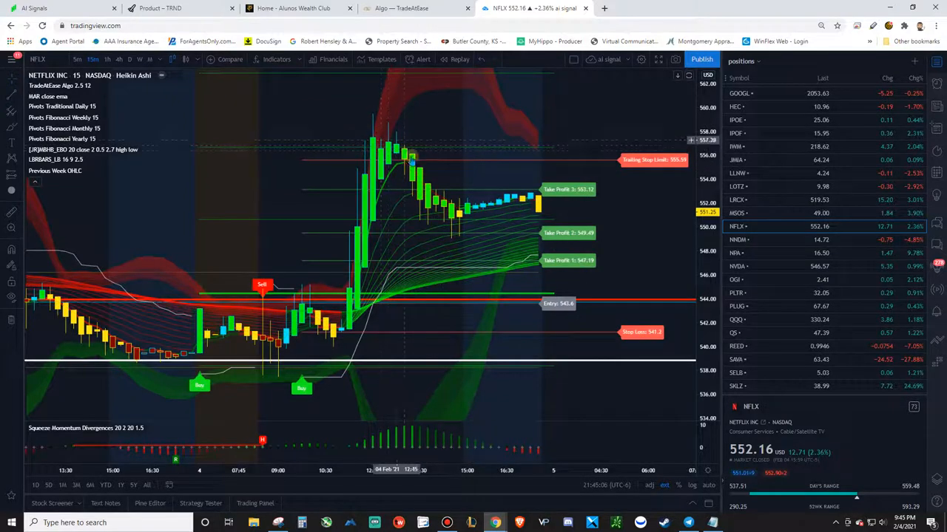
mouse_move(452, 222)
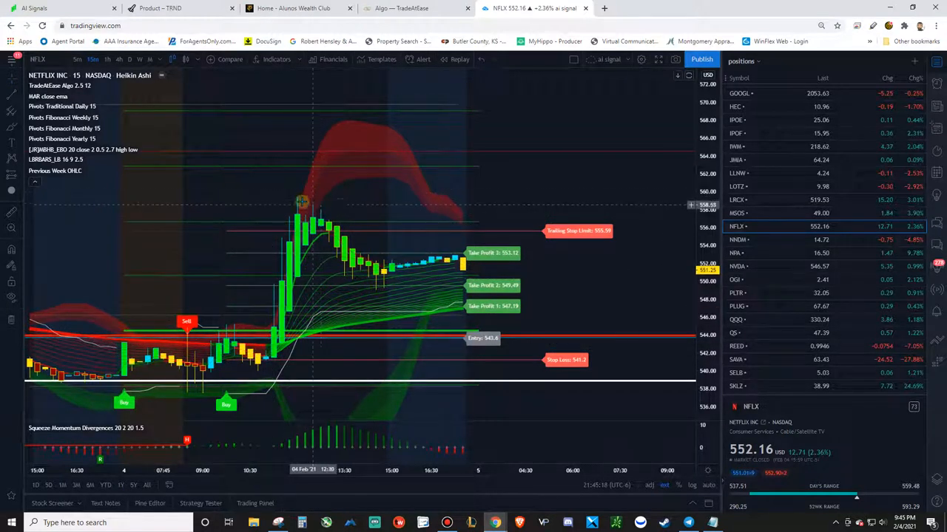
mouse_move(383, 272)
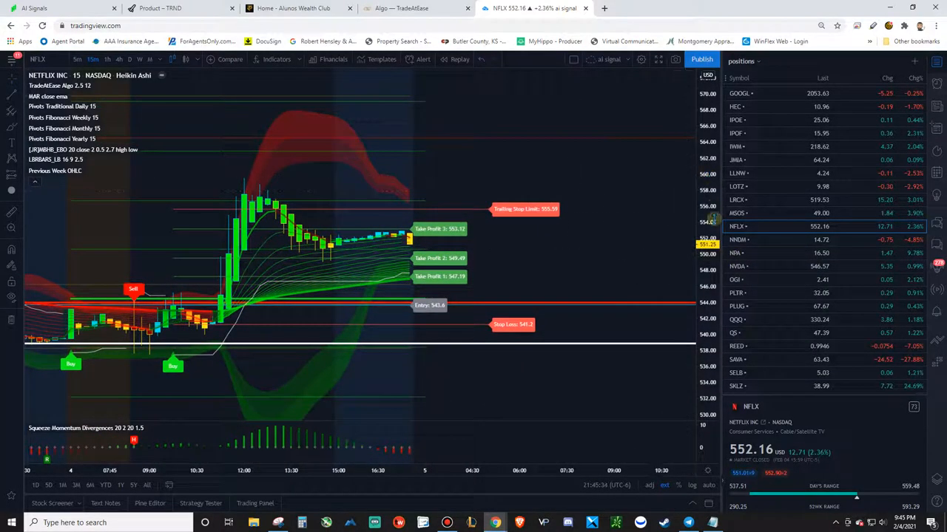
scroll("down", 3)
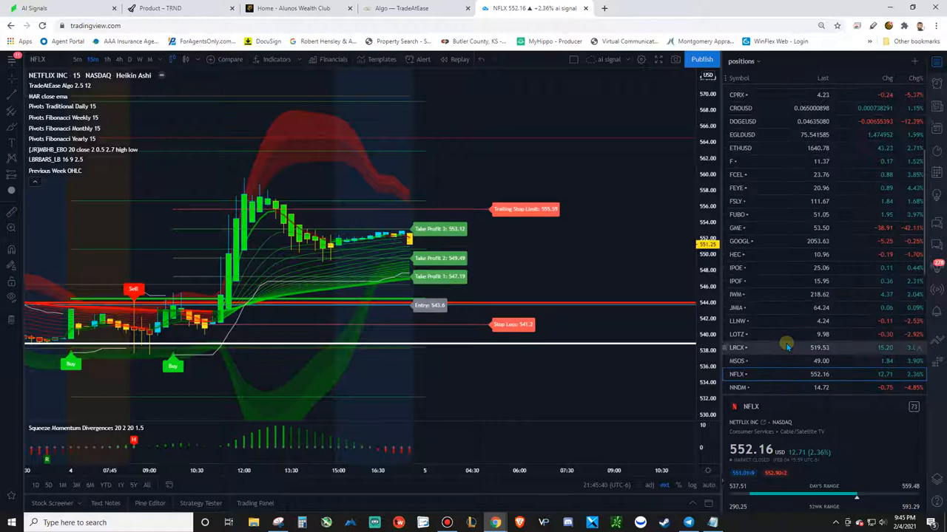
scroll("down", 3)
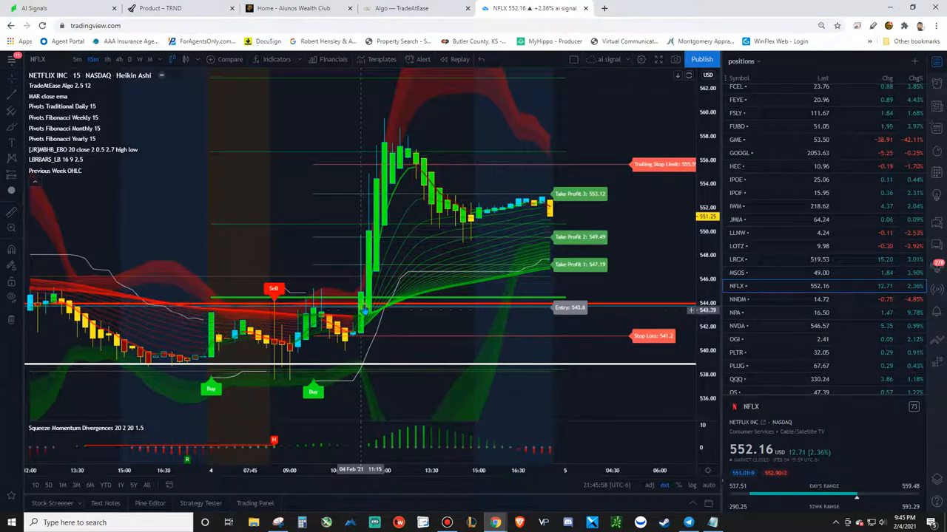
mouse_move(383, 253)
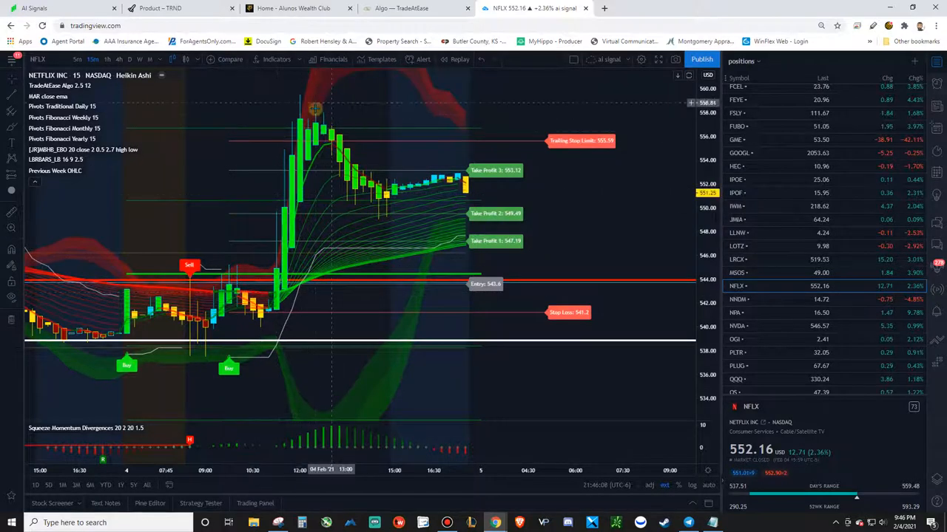
Step: Scroll the watchlist down toward SKLZ
scroll("down", 3)
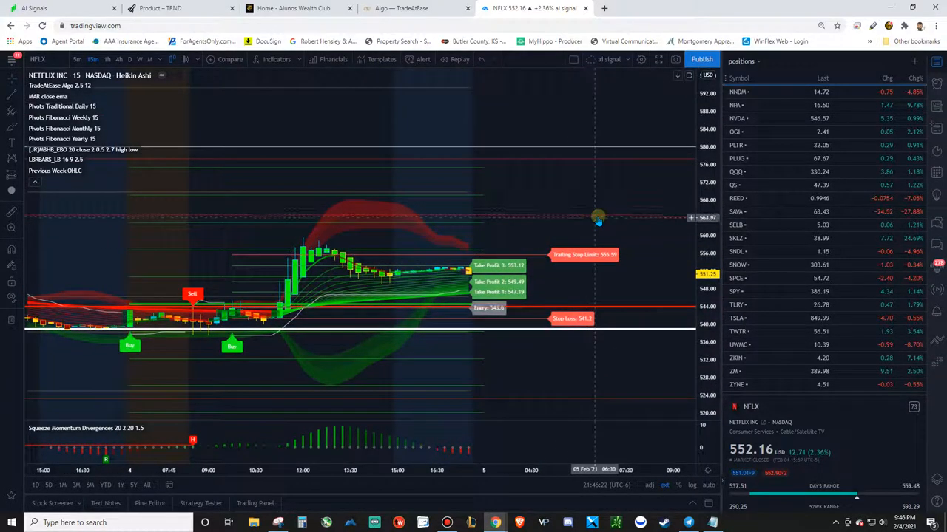
mouse_move(613, 217)
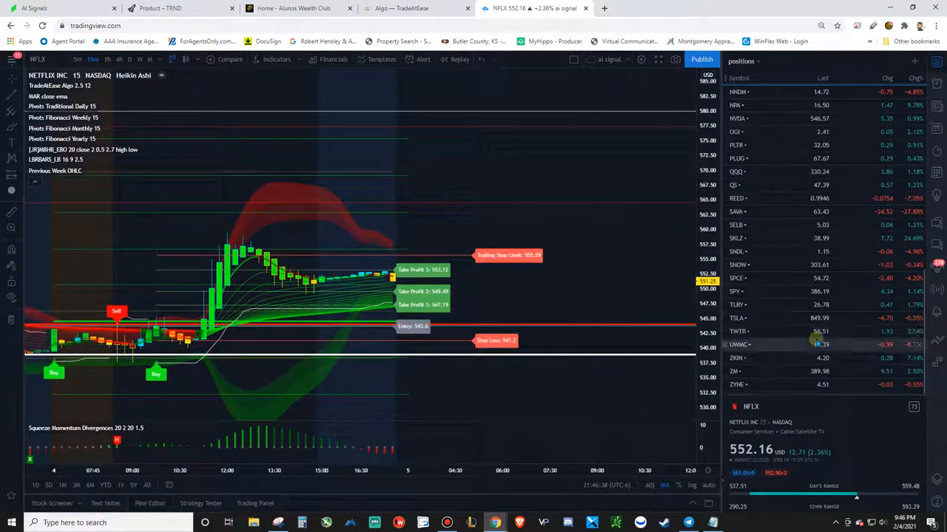
mouse_move(785, 368)
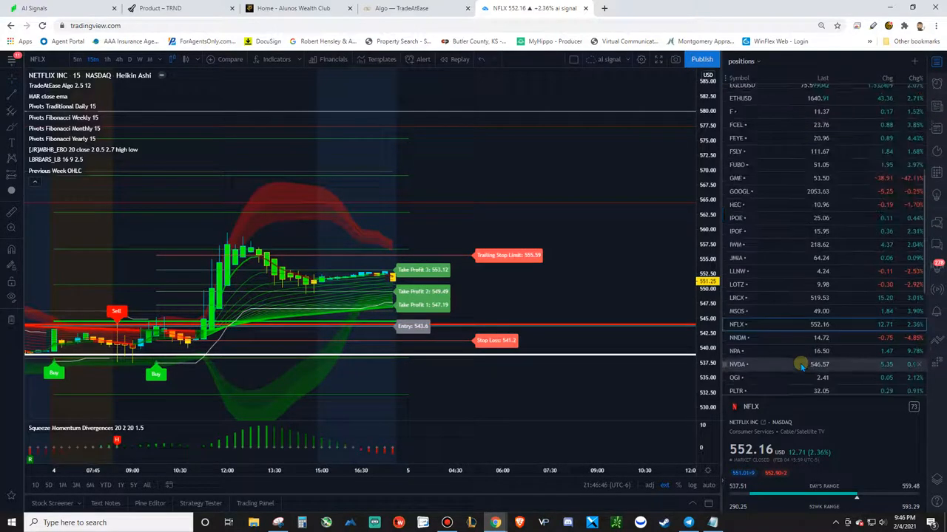
scroll("down", 3)
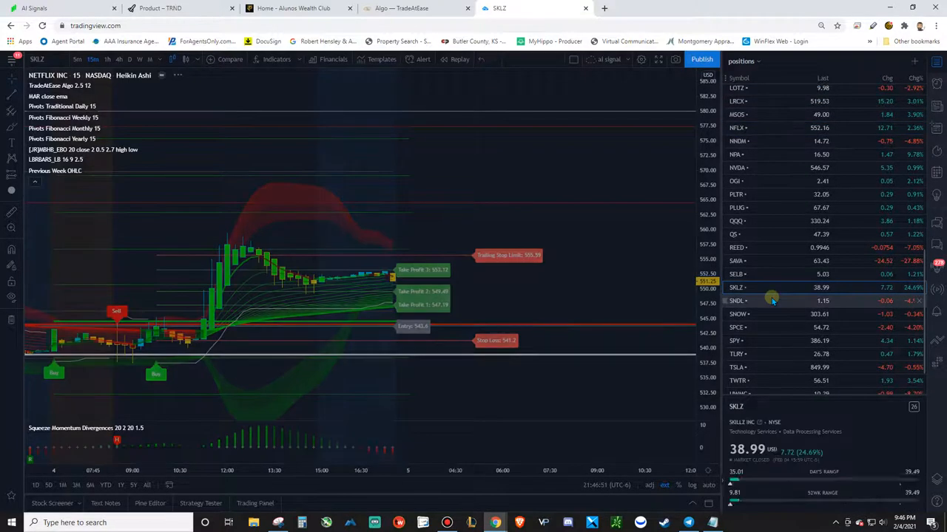
Step: Load SNDL and shift the chart to show the sell signal at 1.24, stop 1.28
left_click(737, 300)
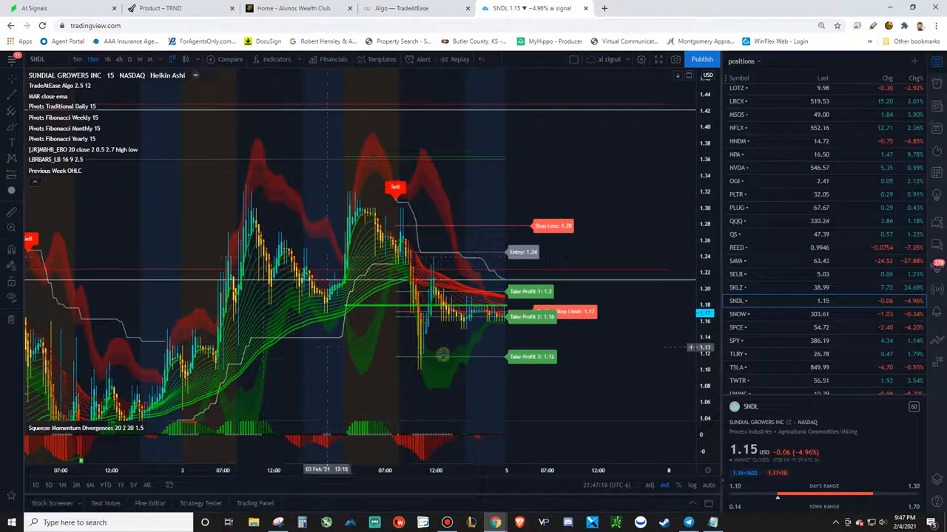
left_click_drag(444, 353, 491, 352)
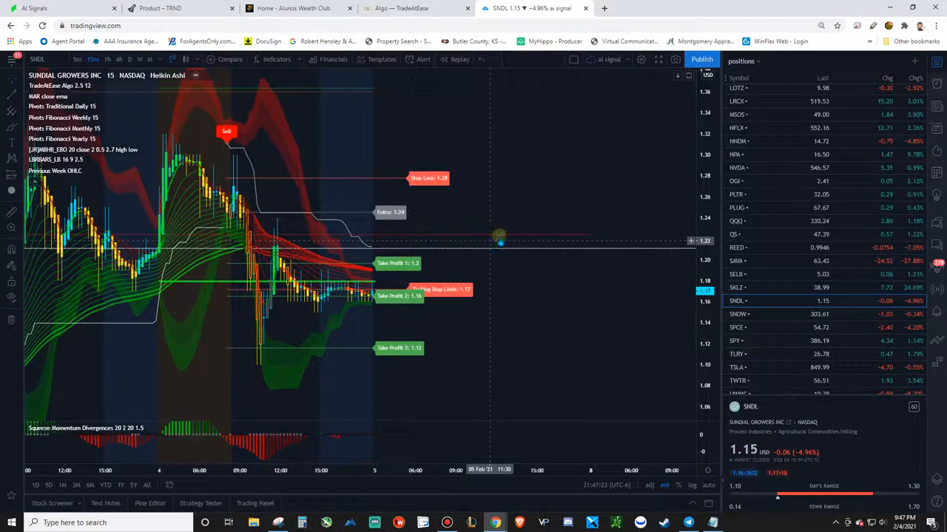
mouse_move(581, 253)
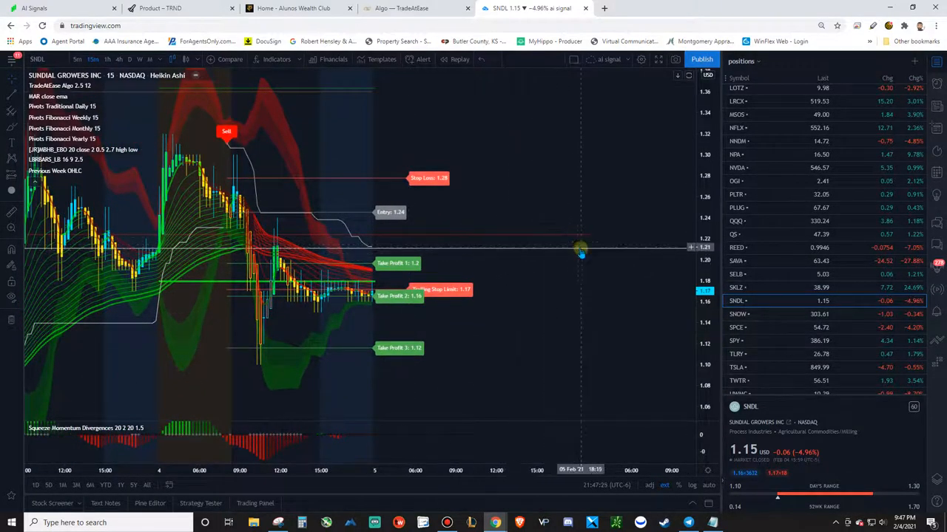
mouse_move(582, 237)
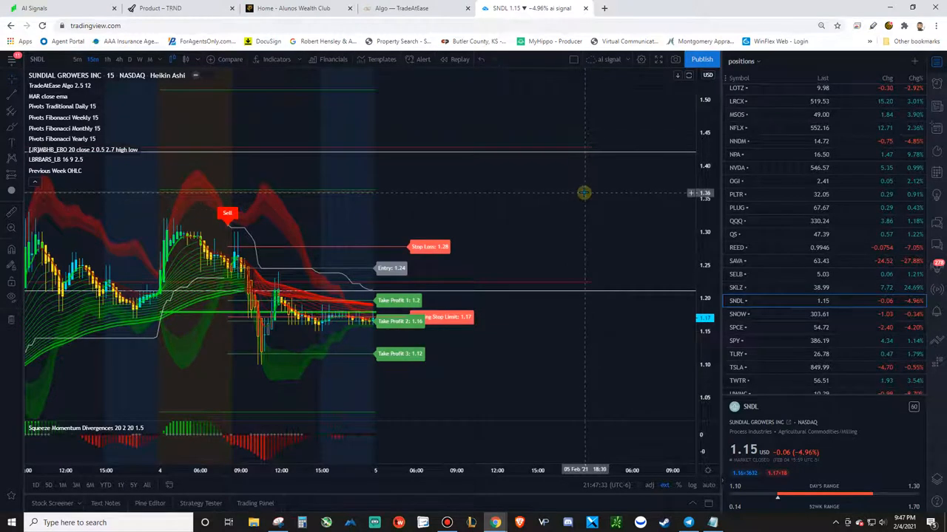
mouse_move(592, 193)
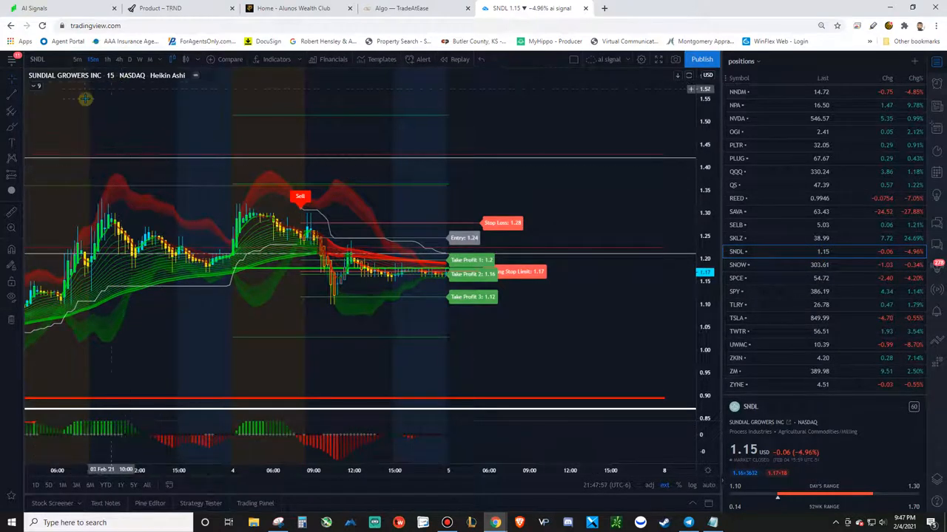
mouse_move(173, 129)
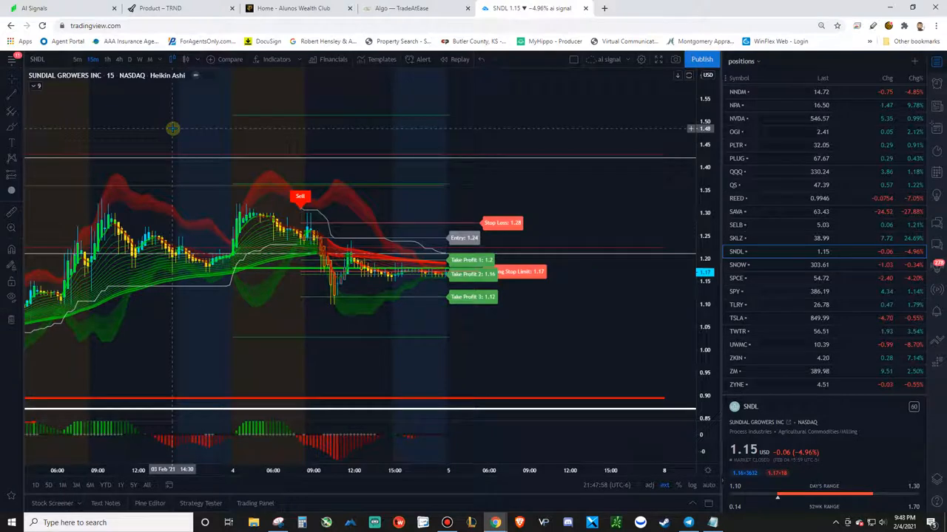